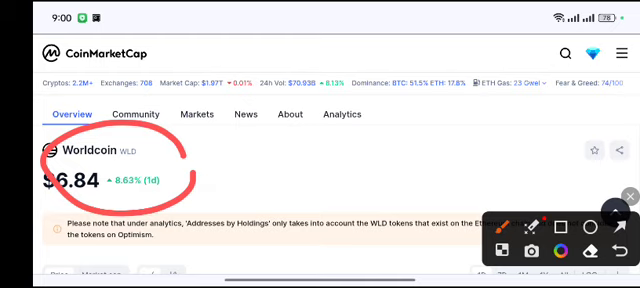
Step: Scroll from Worldcoin's 1D price chart down to its market cap, 24h volume and supply statistics
left_click(627, 194)
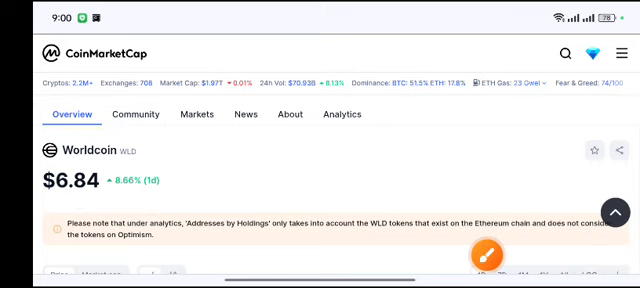
scroll("down", 3)
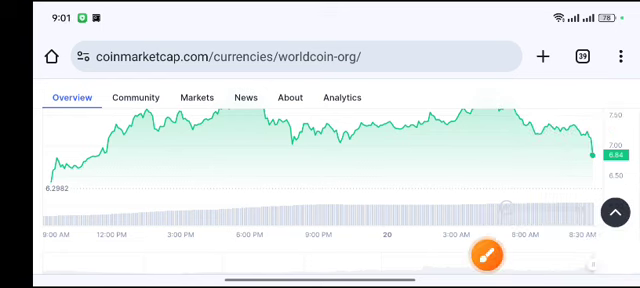
scroll("down", 3)
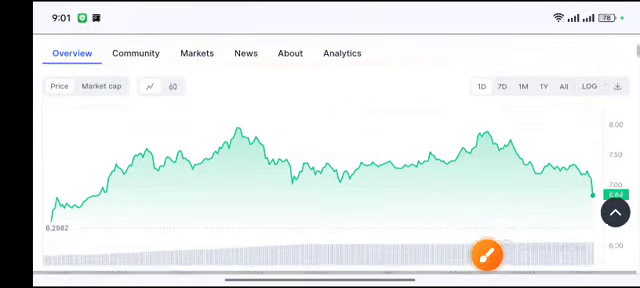
scroll("down", 3)
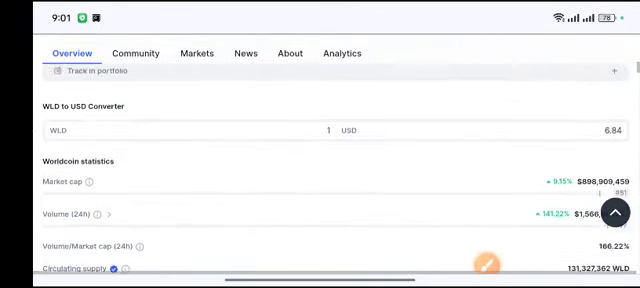
scroll("down", 3)
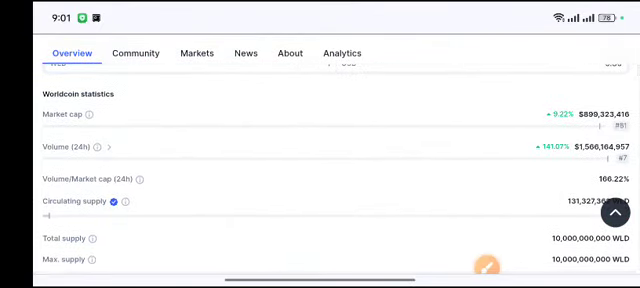
left_click(483, 268)
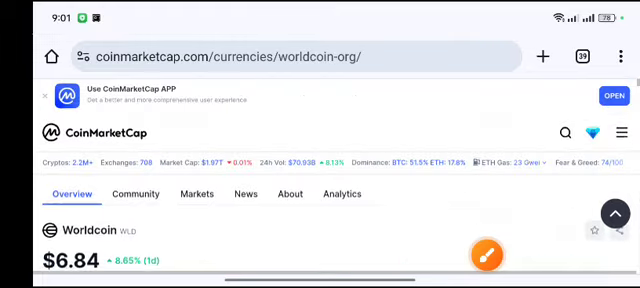
scroll("down", 3)
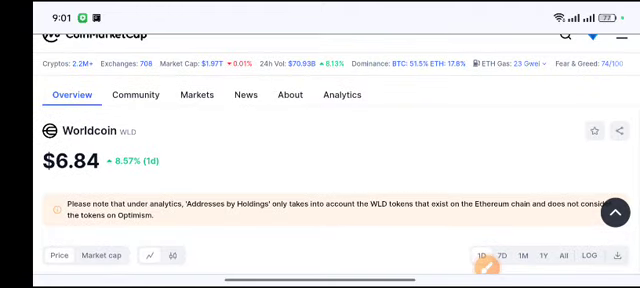
scroll("down", 3)
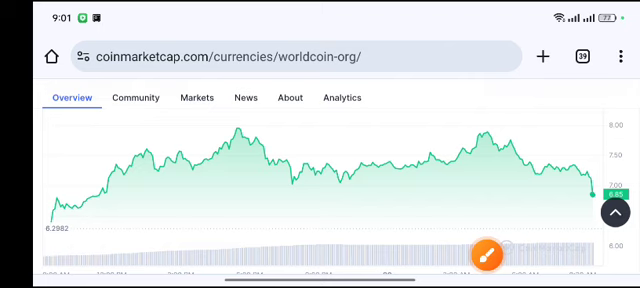
scroll("up", 3)
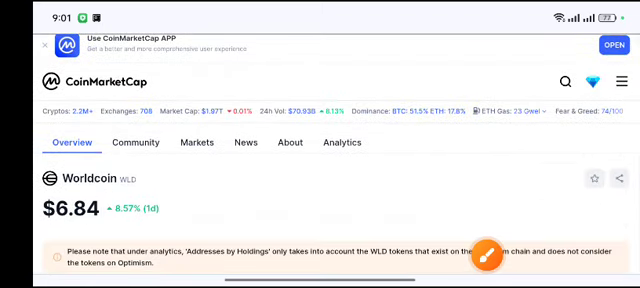